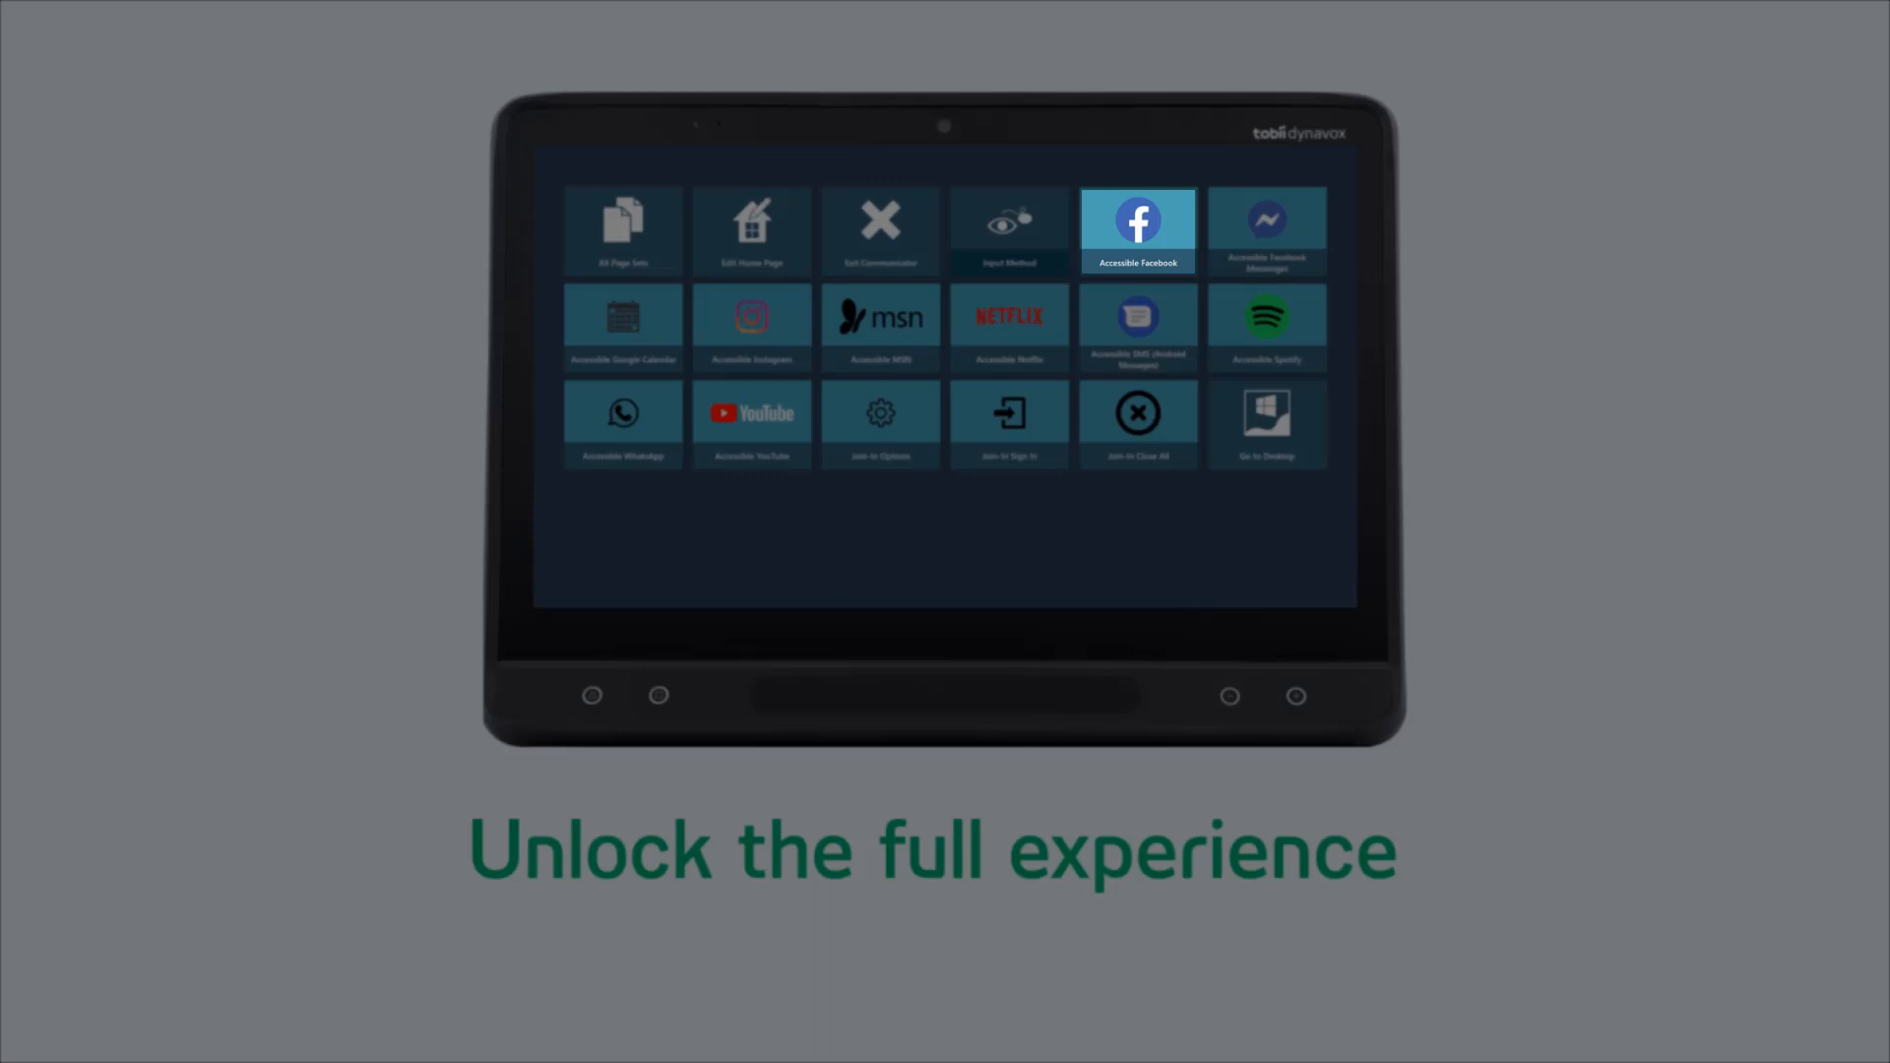
Step: Browse the Tobii Dynavox Facebook page with the side panel, then go to your own profile timeline
{"action": "left_click", "coordinate": [1265, 323]}
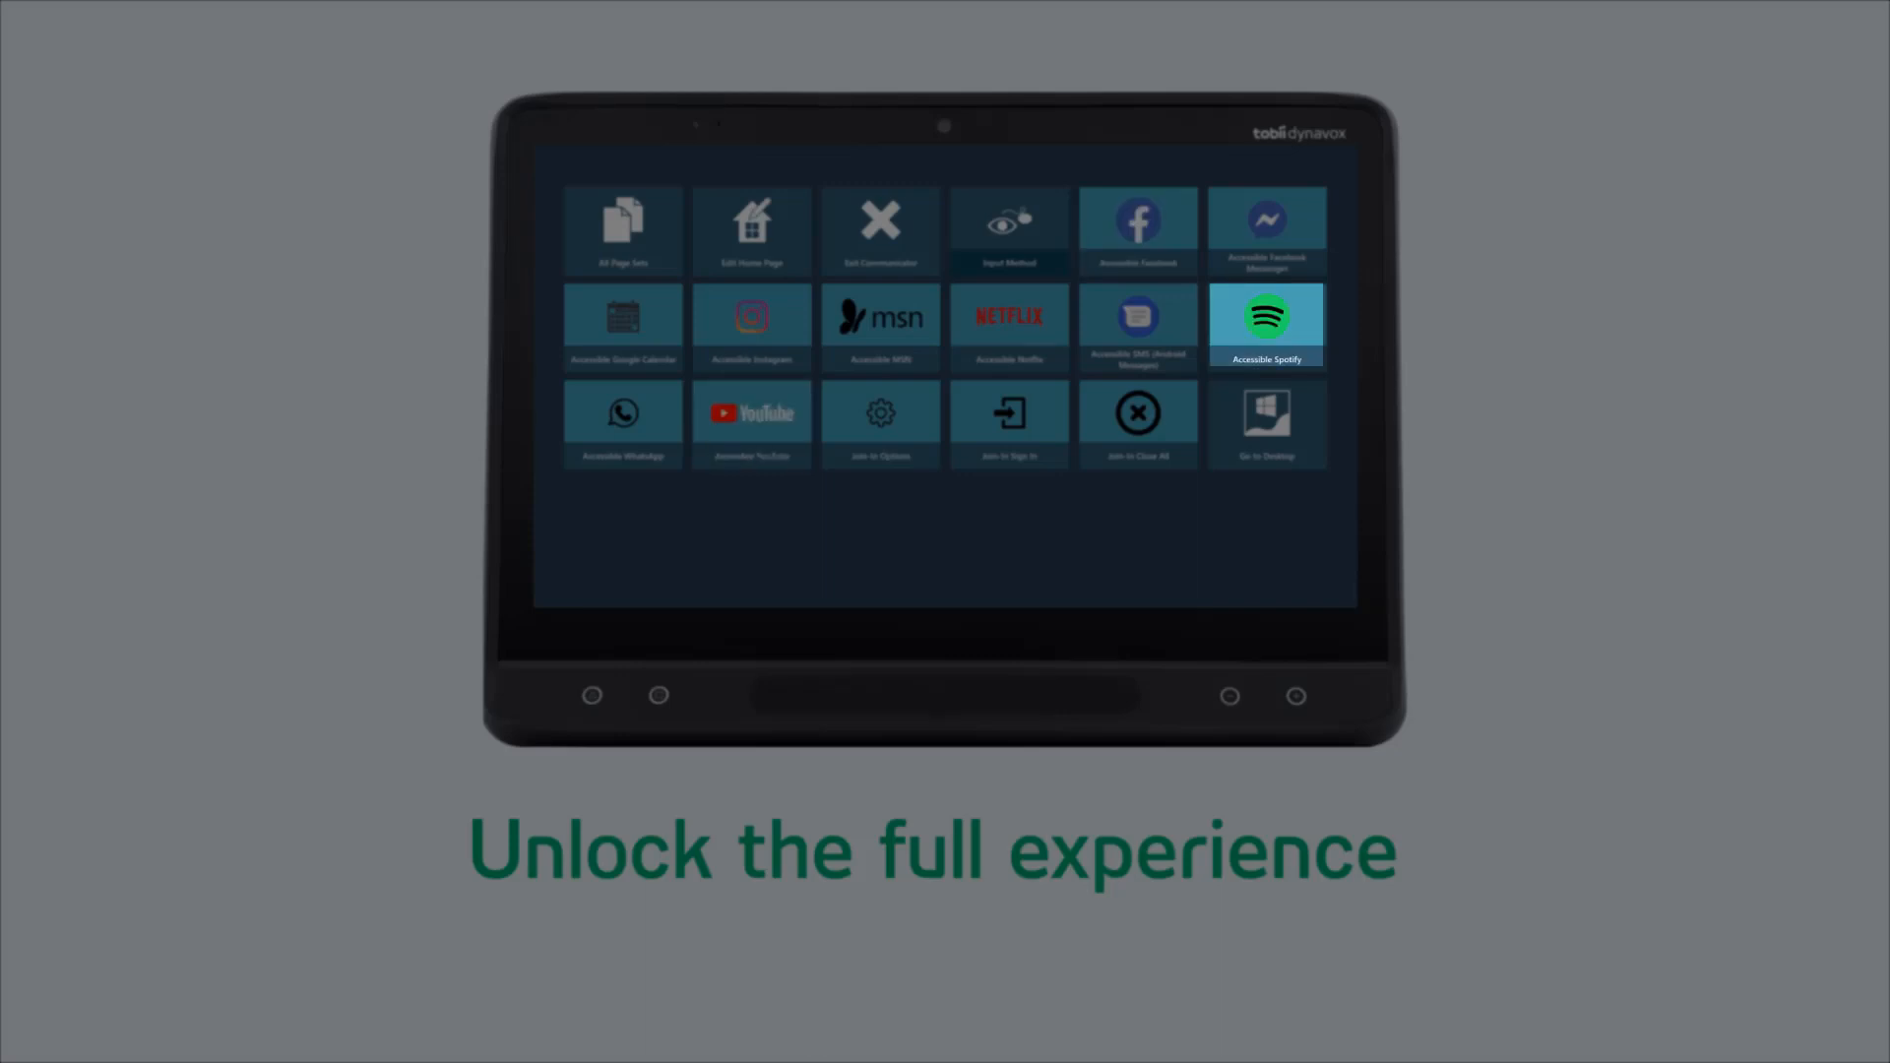
{"action": "left_click", "coordinate": [750, 325]}
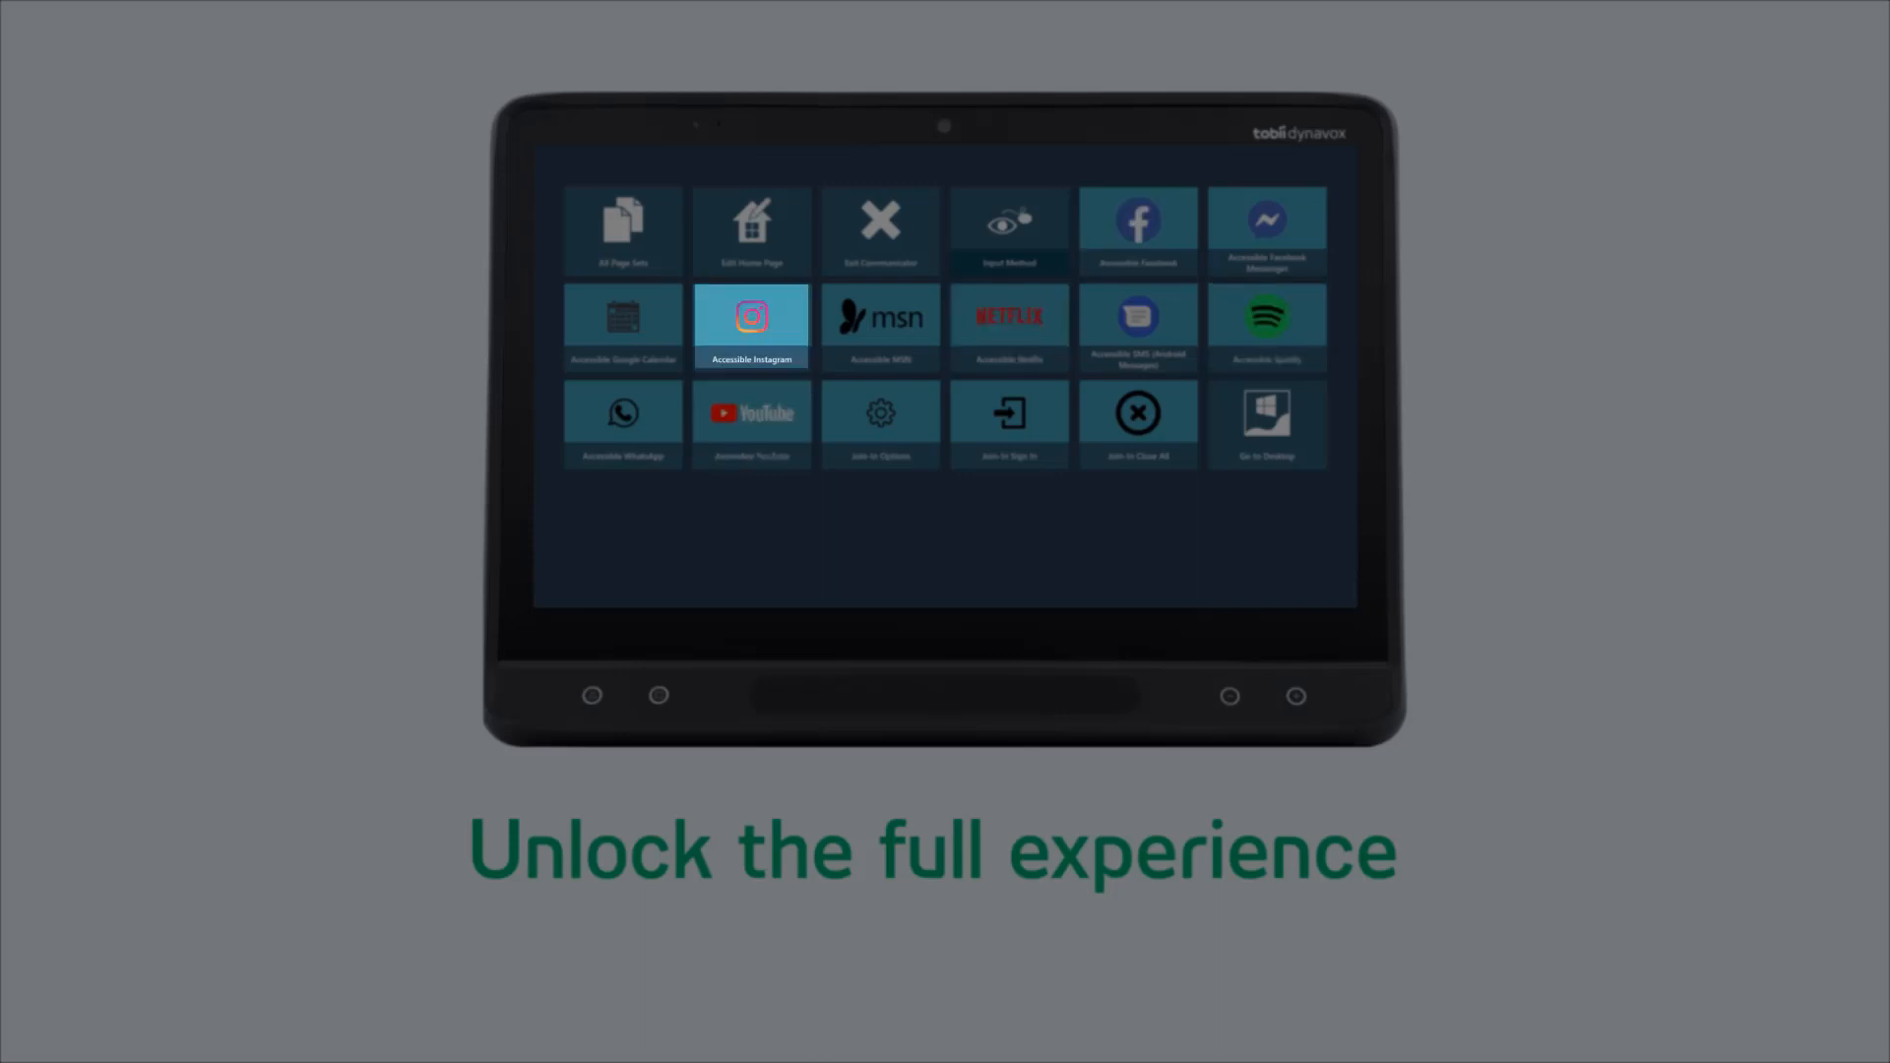
{"action": "left_click", "coordinate": [622, 325]}
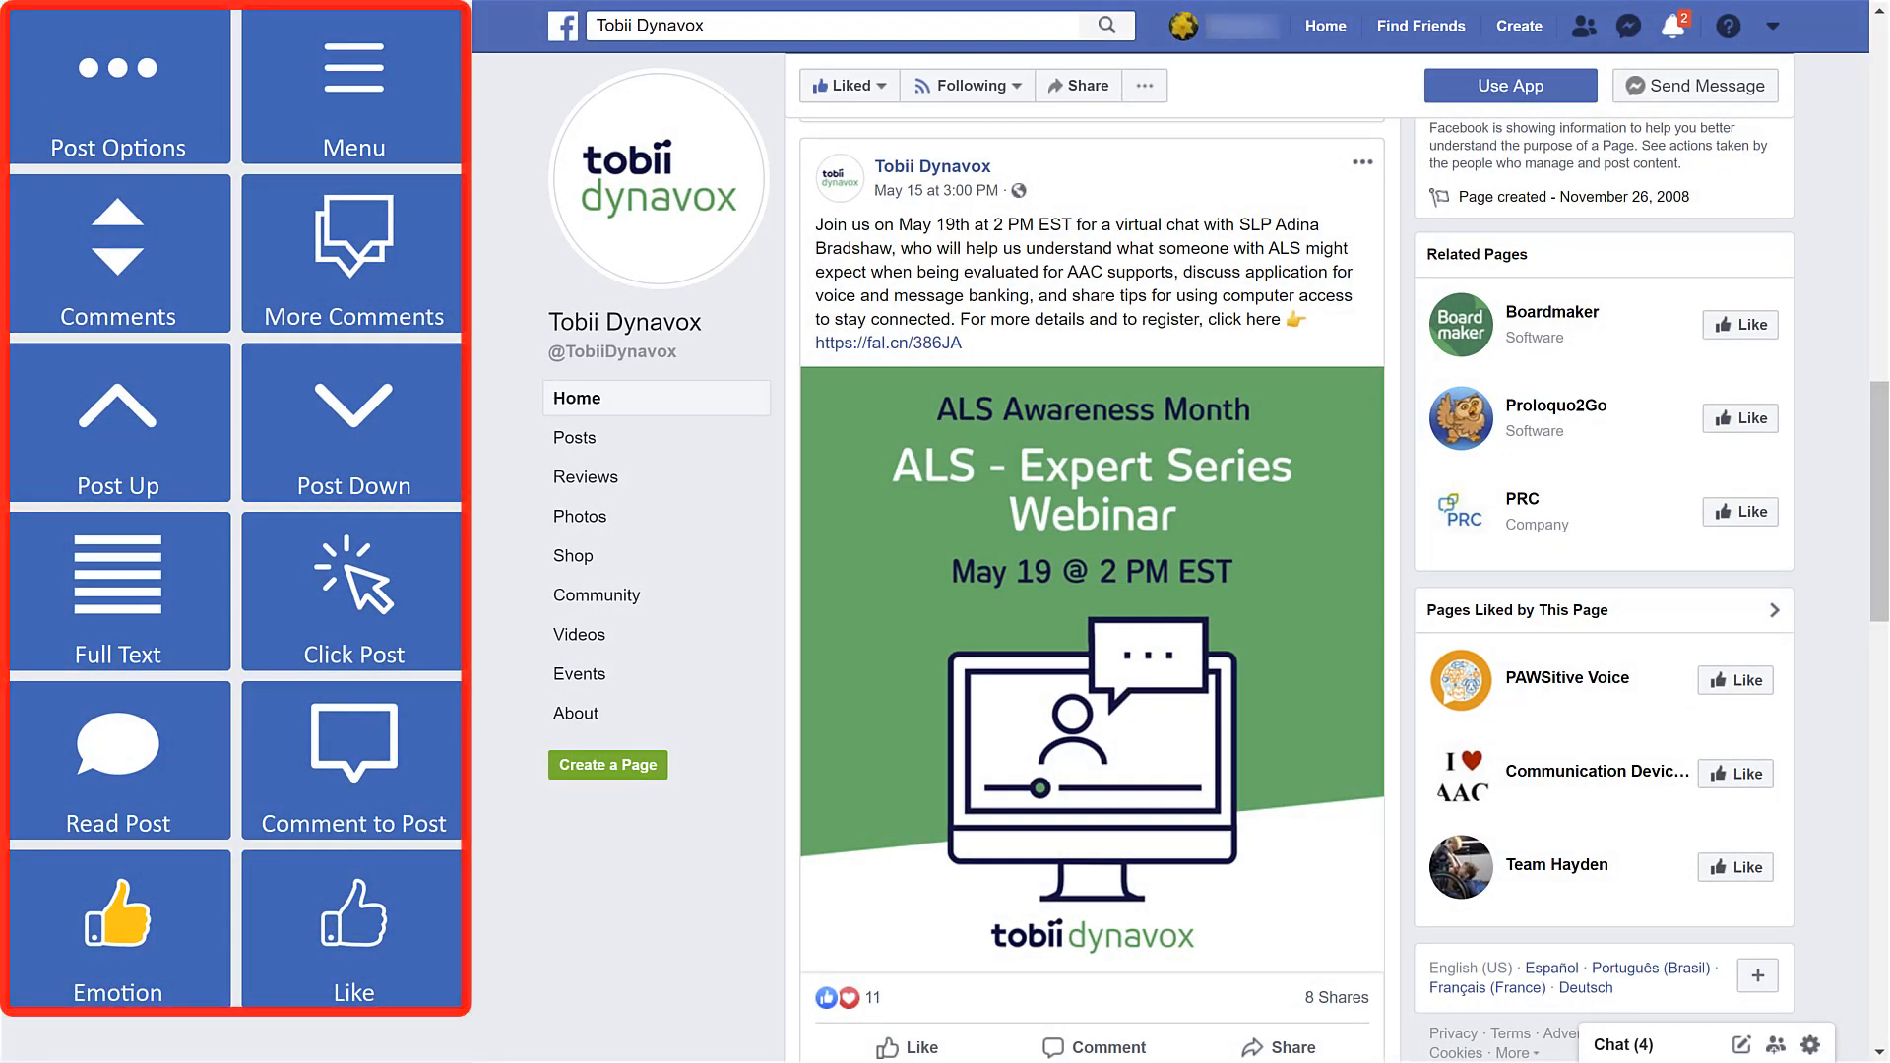
{"action": "left_click", "coordinate": [351, 404]}
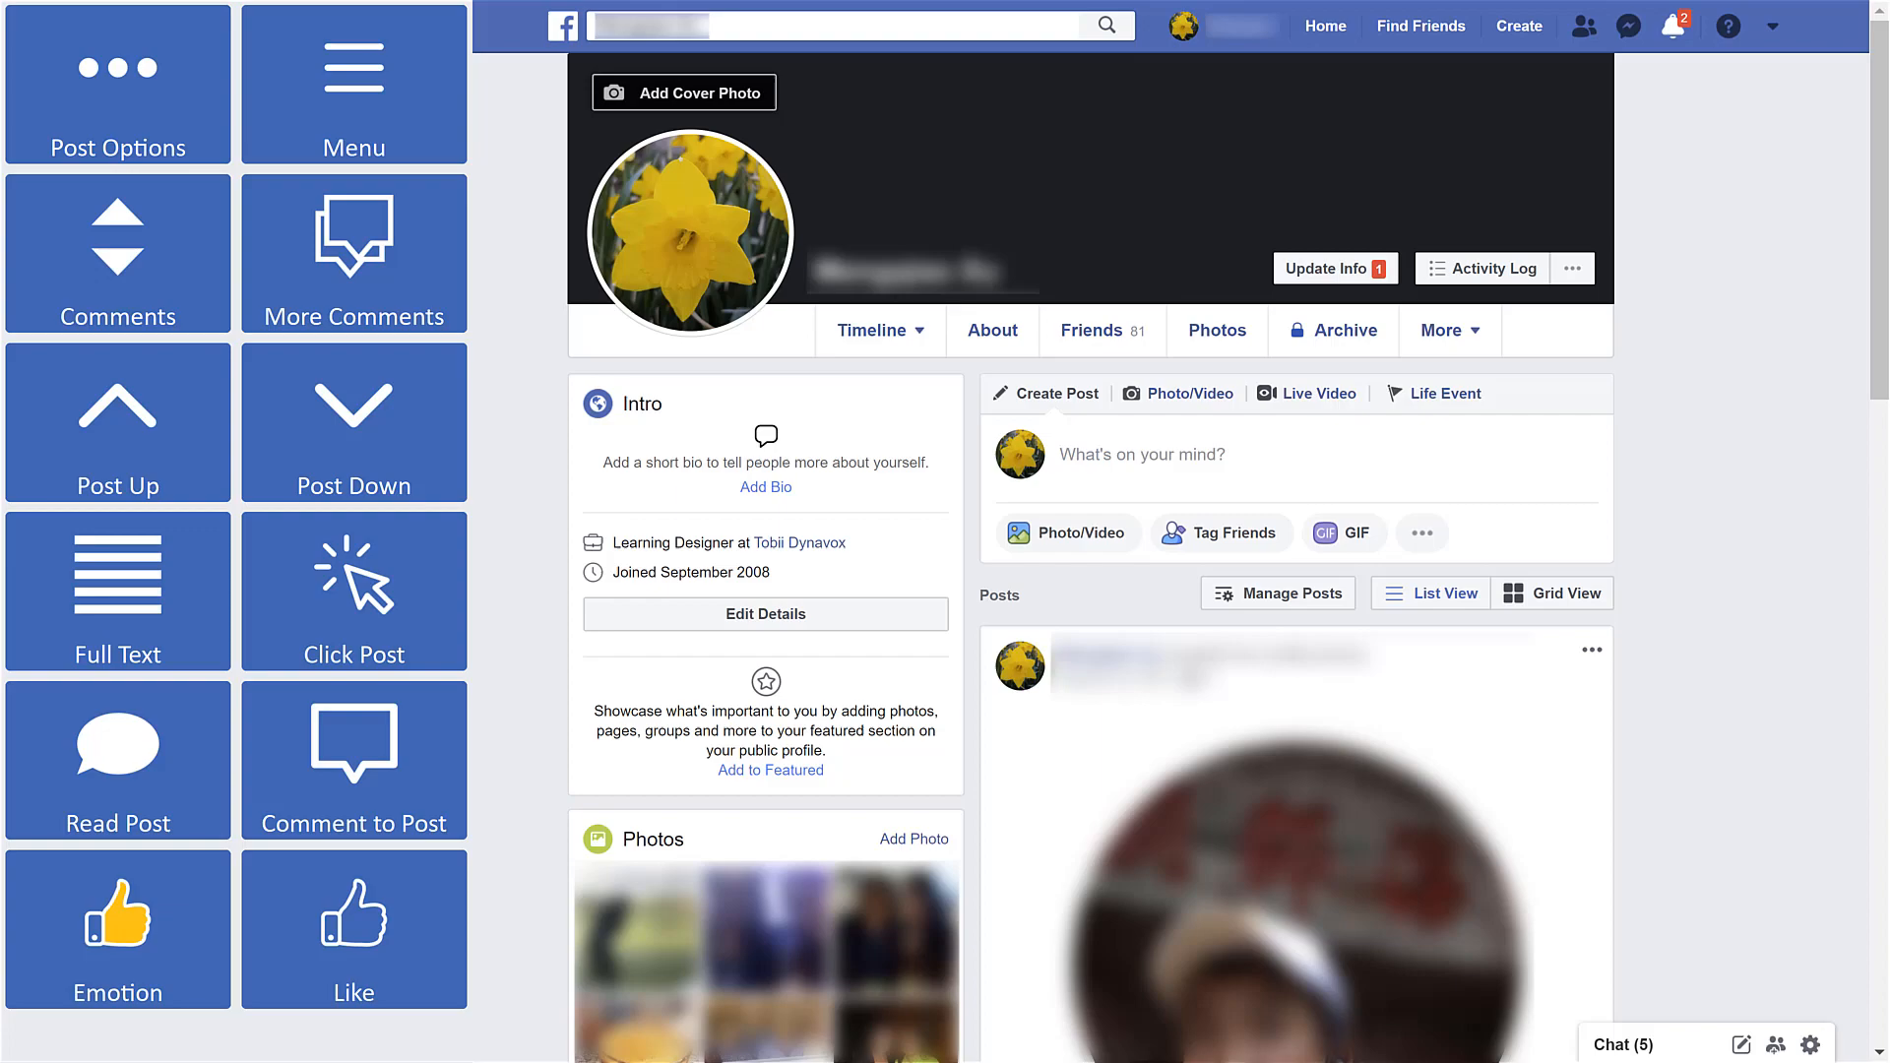
{"action": "left_click", "coordinate": [1323, 26]}
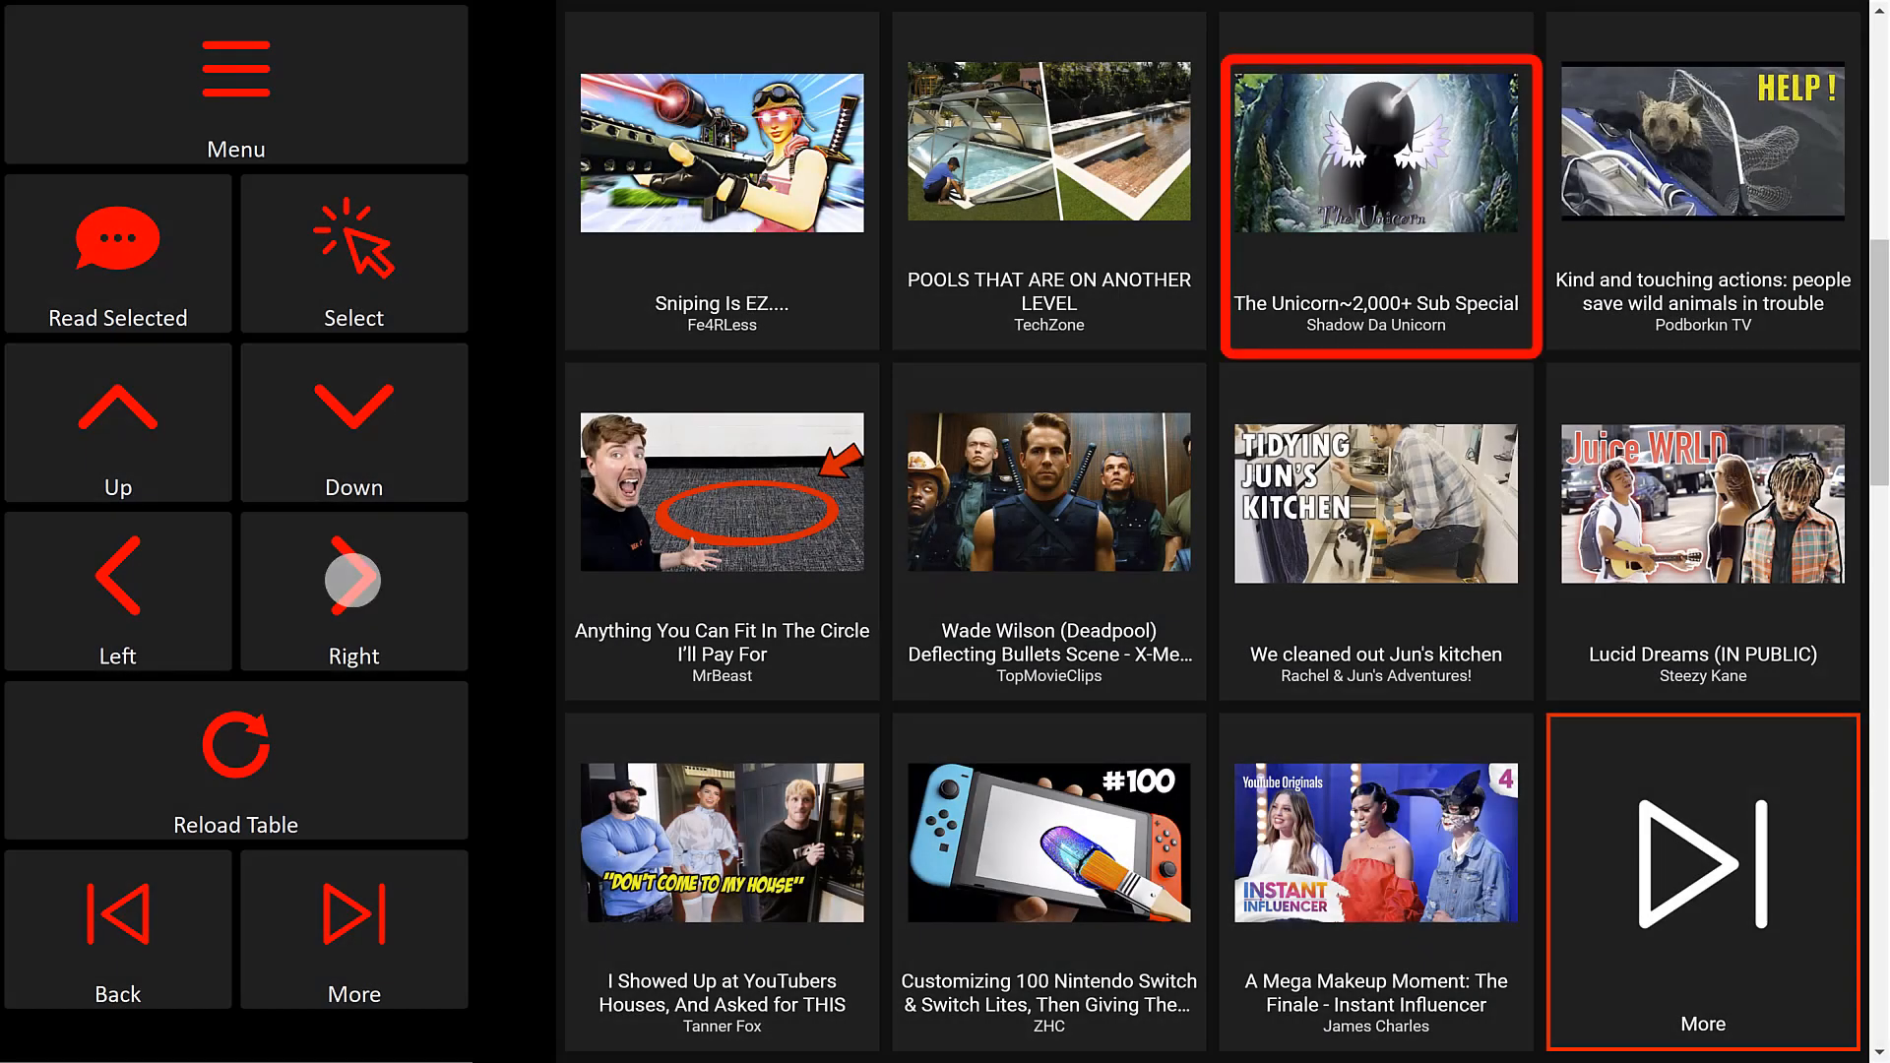
Step: Move the red selection frame right from The Unicorn to the wild-animal rescue video
{"action": "left_click", "coordinate": [352, 573]}
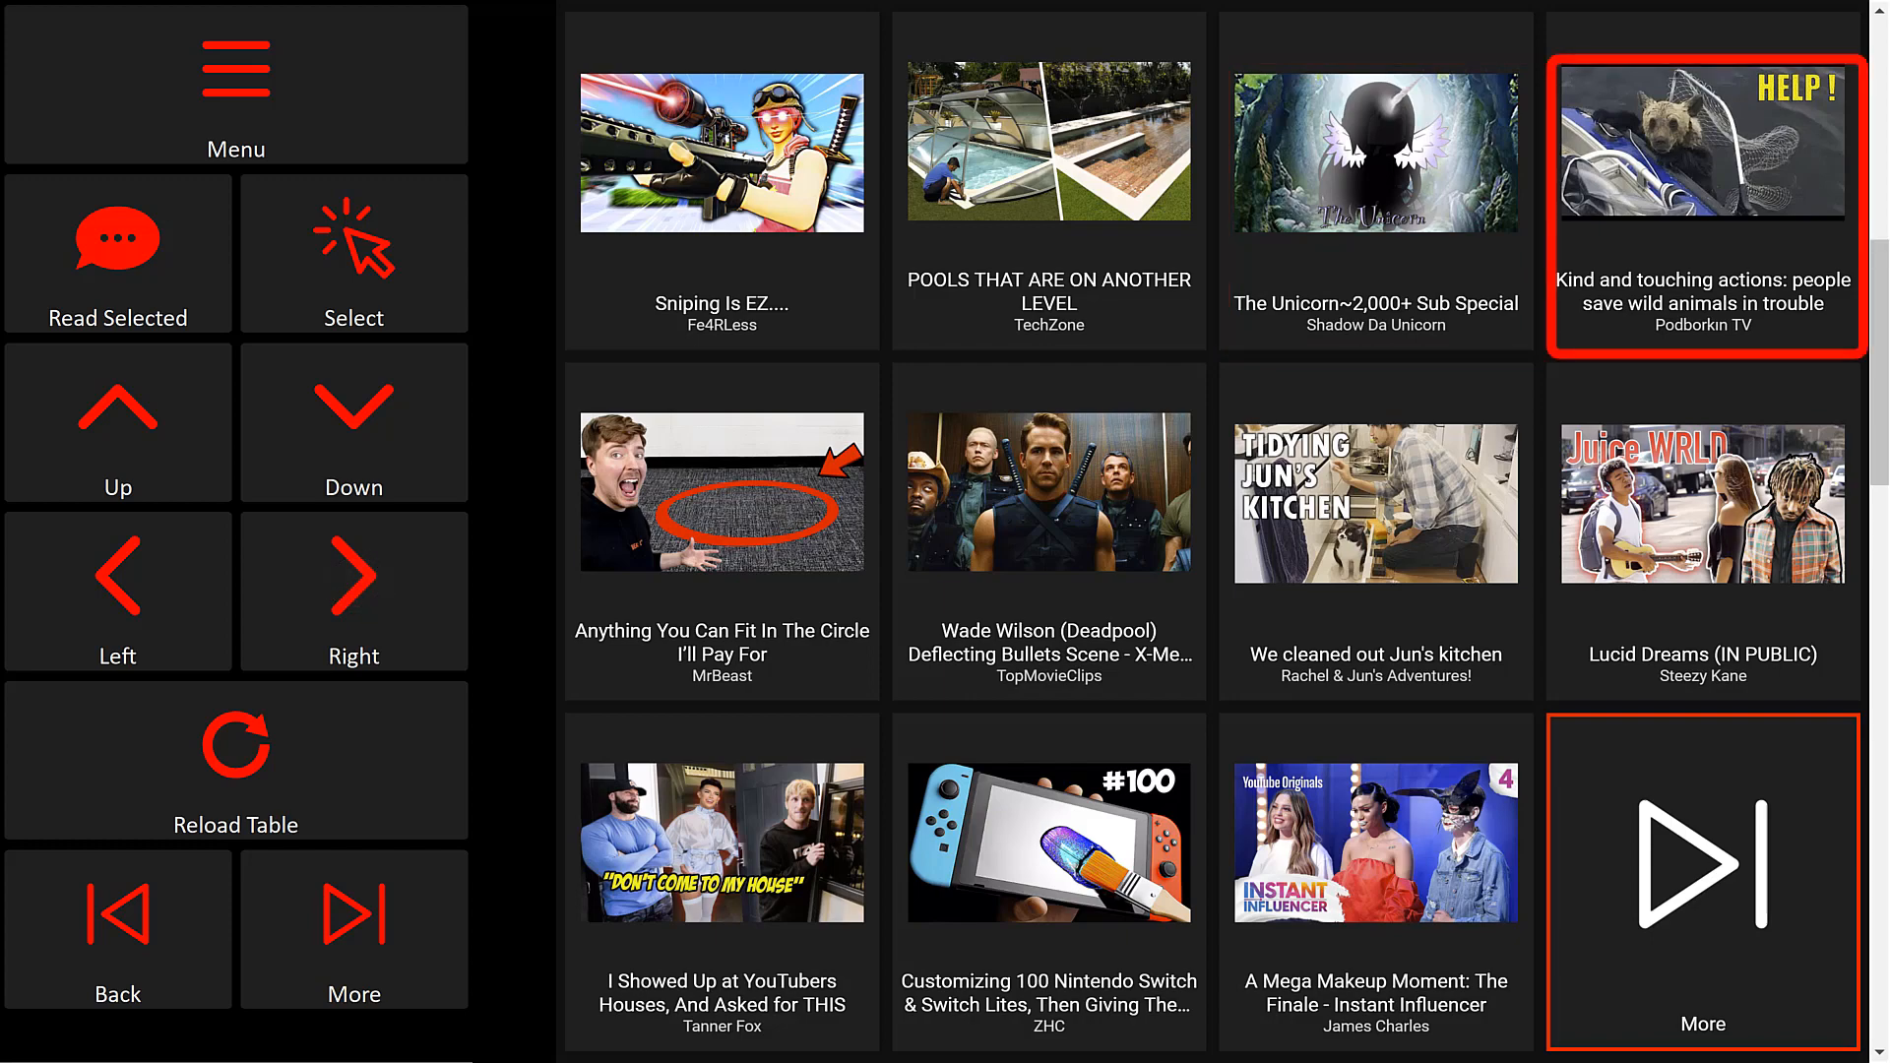
{"action": "left_click", "coordinate": [1701, 205]}
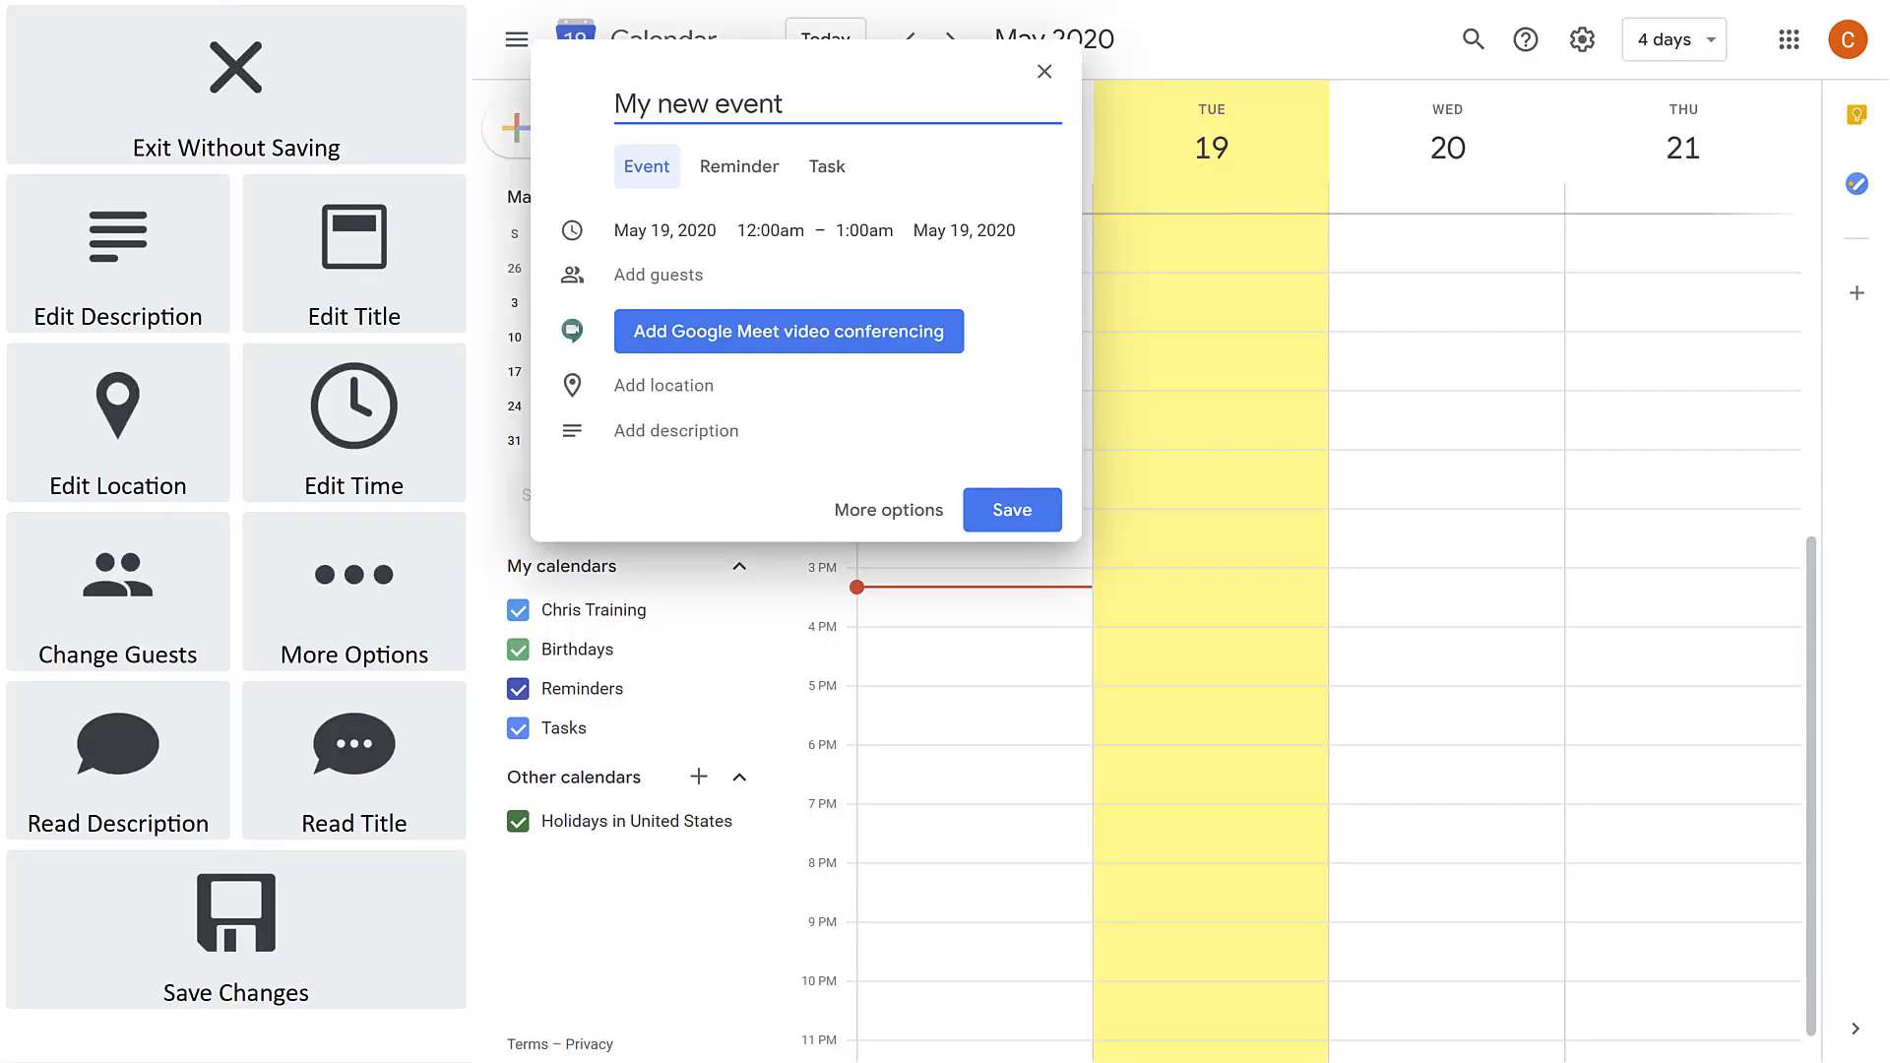
Step: Draft the 'My new event' entry and jump the calendar to 13 May 2020
{"action": "left_click", "coordinate": [887, 507]}
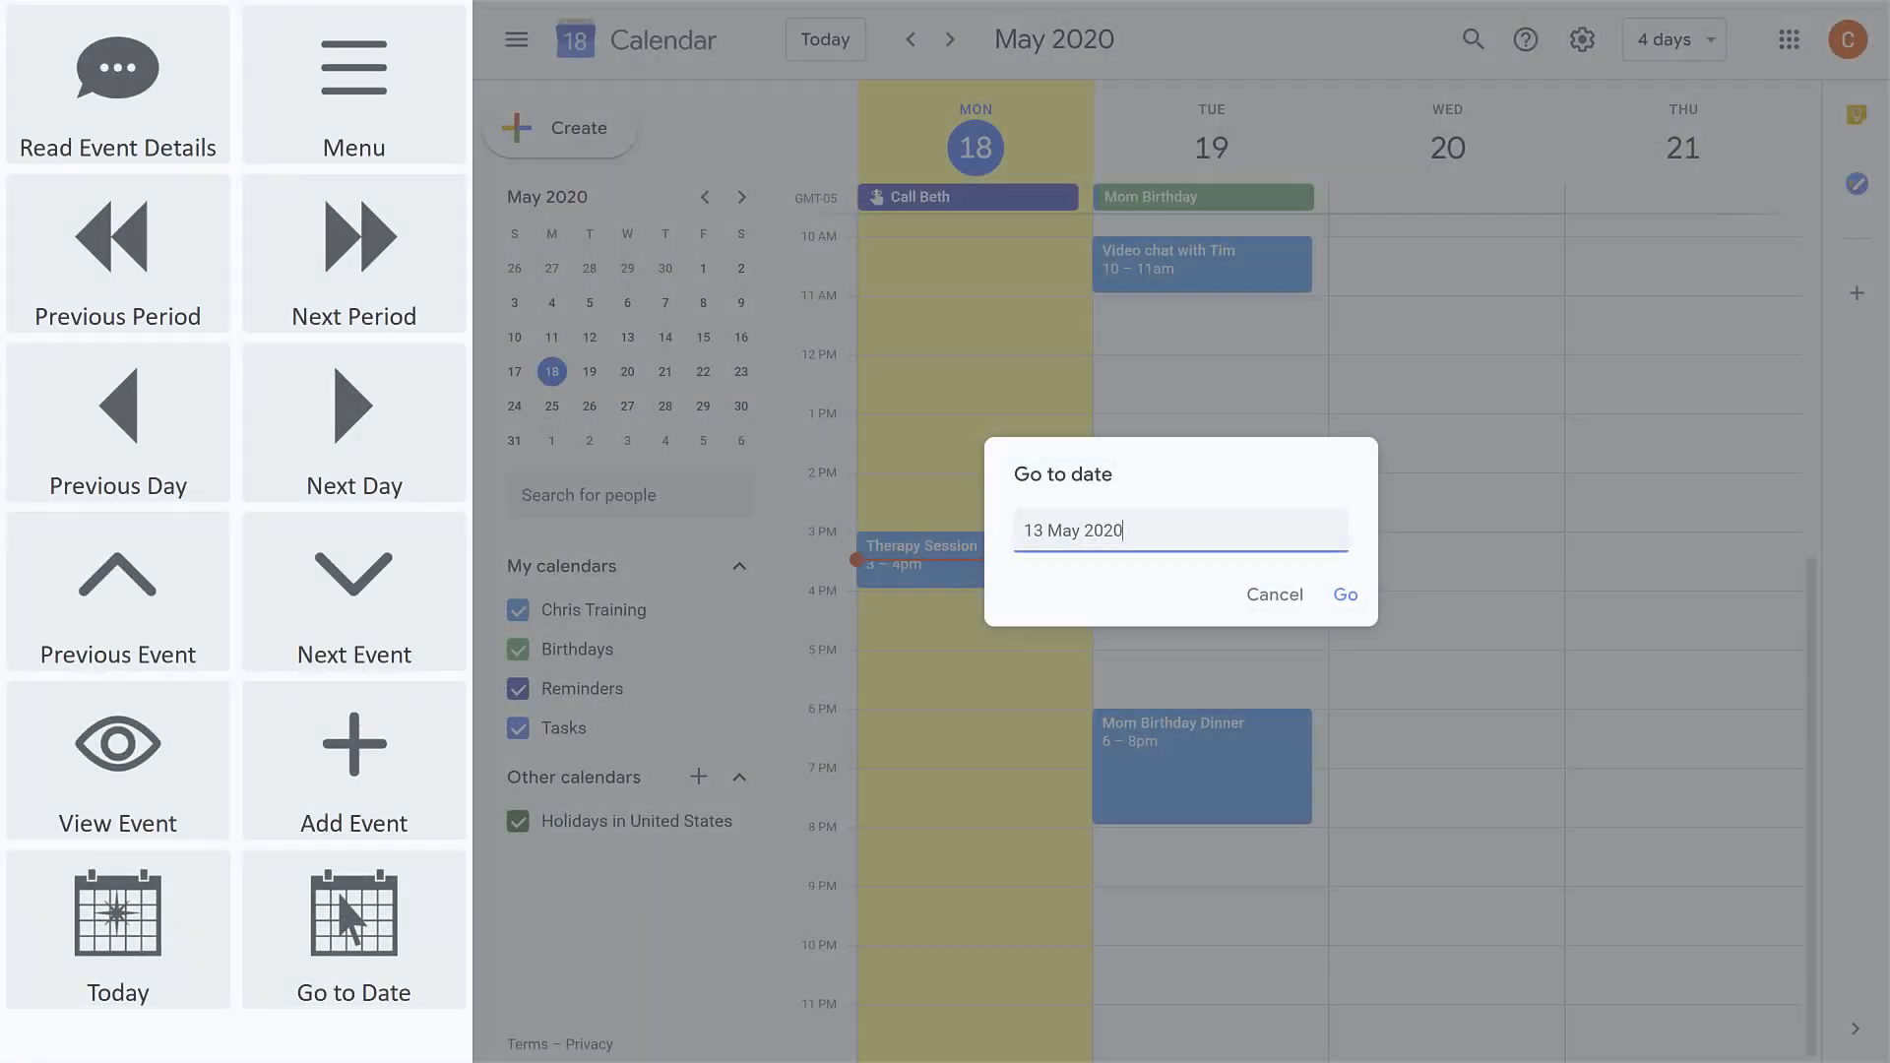
{"action": "left_click", "coordinate": [1344, 594]}
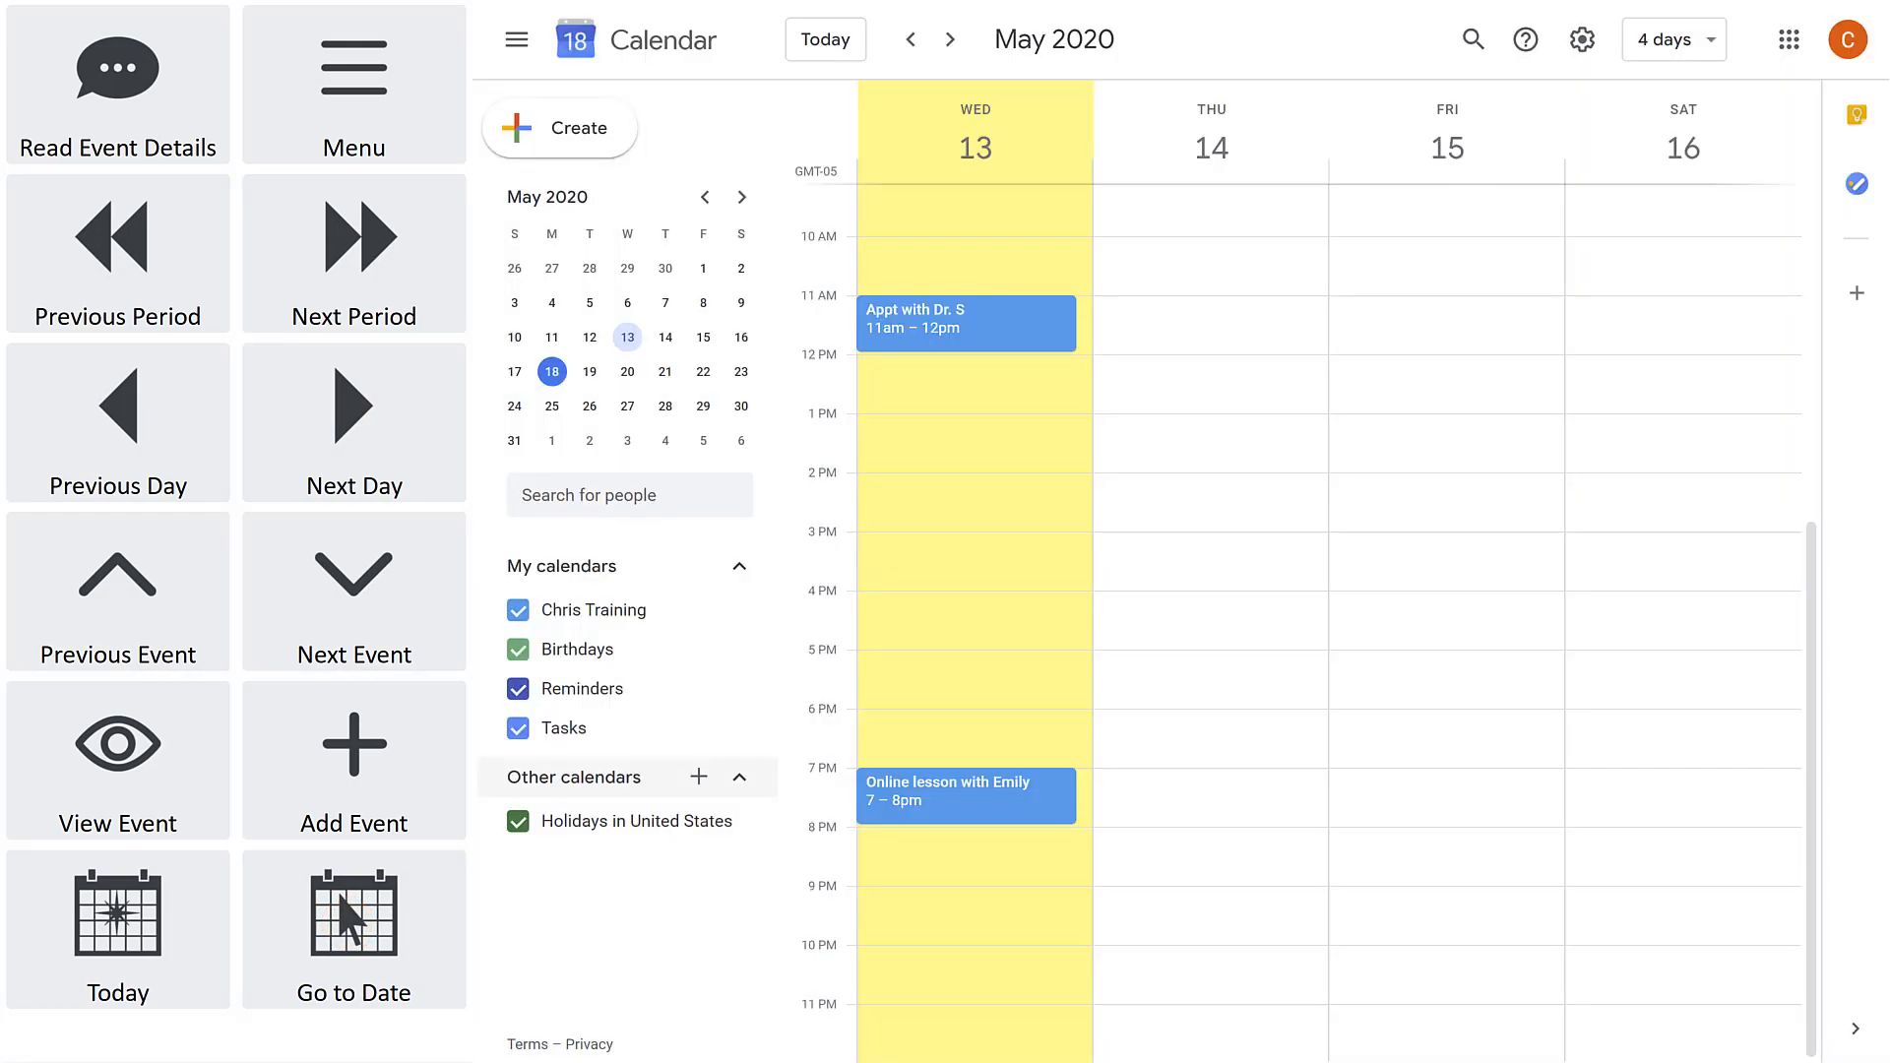
Step: Search the calendar for 'mom', listing Mom Birthday and Mom Birthday Dinner
{"action": "left_click", "coordinate": [116, 254]}
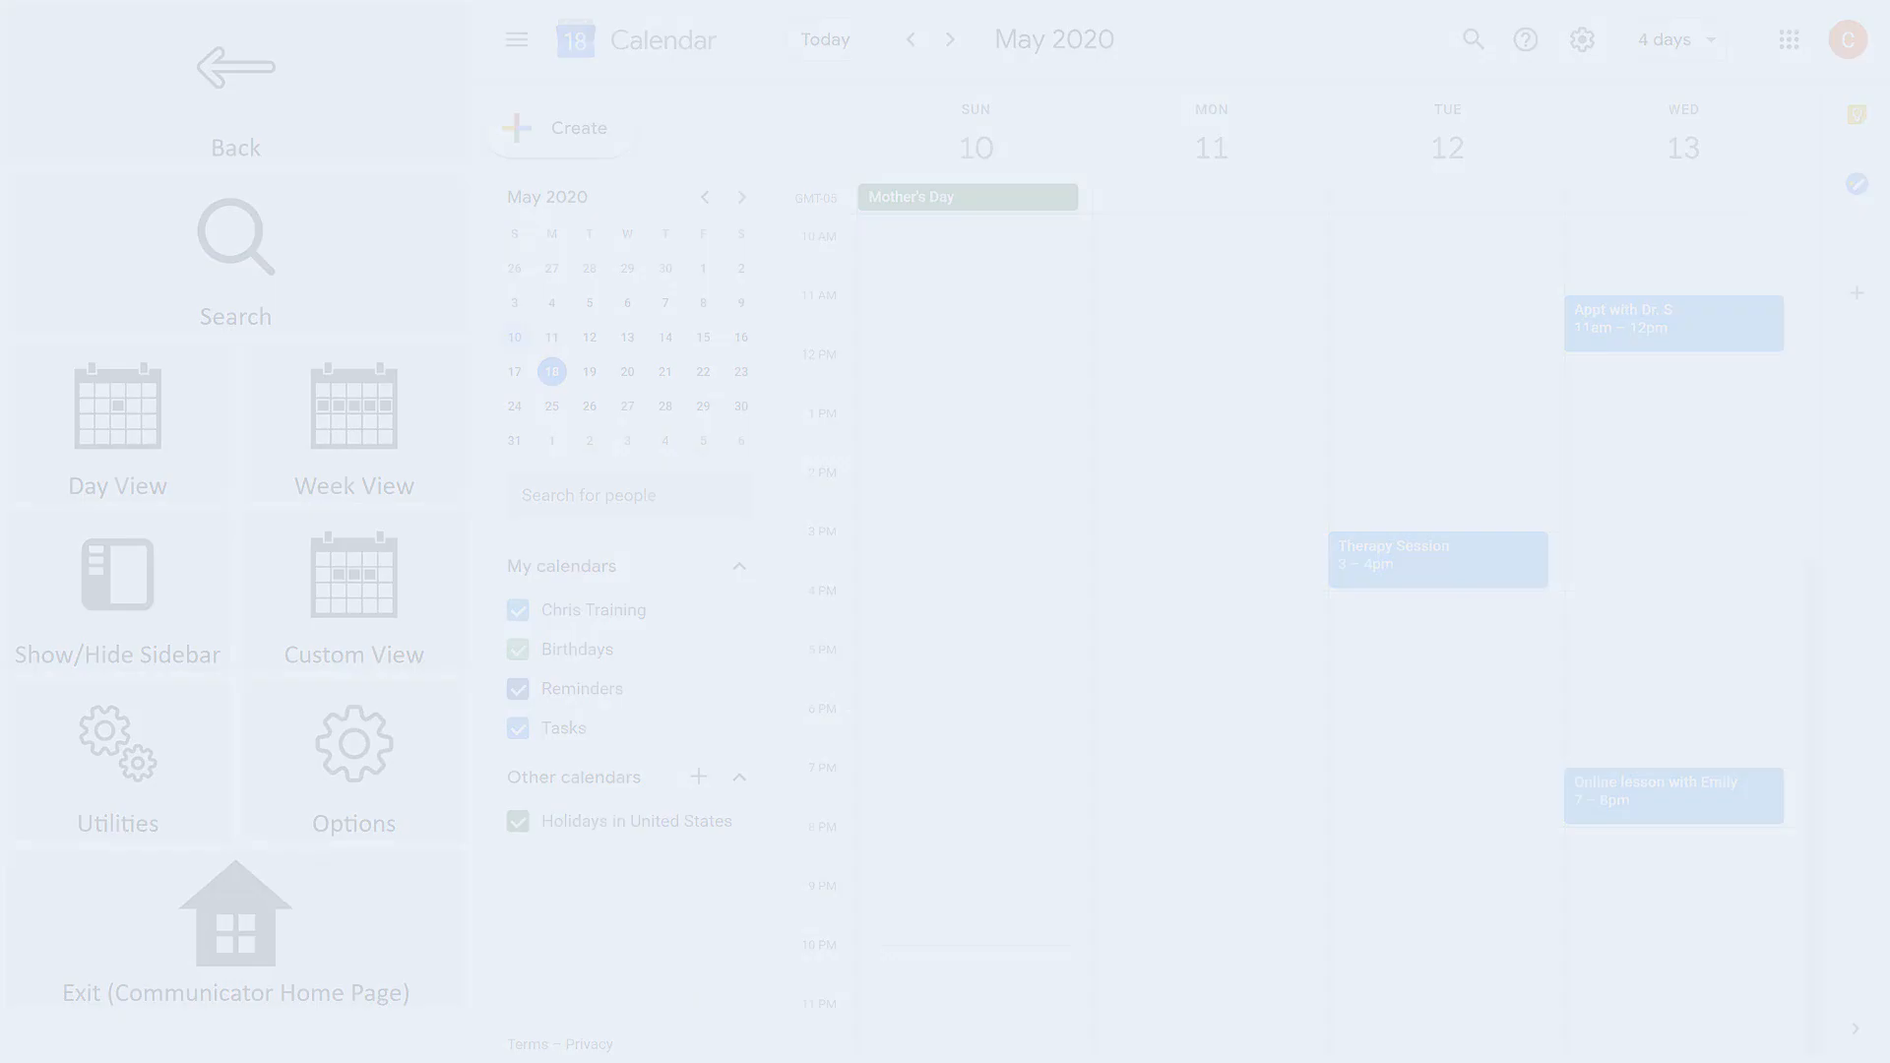
{"action": "type", "text": "mom"}
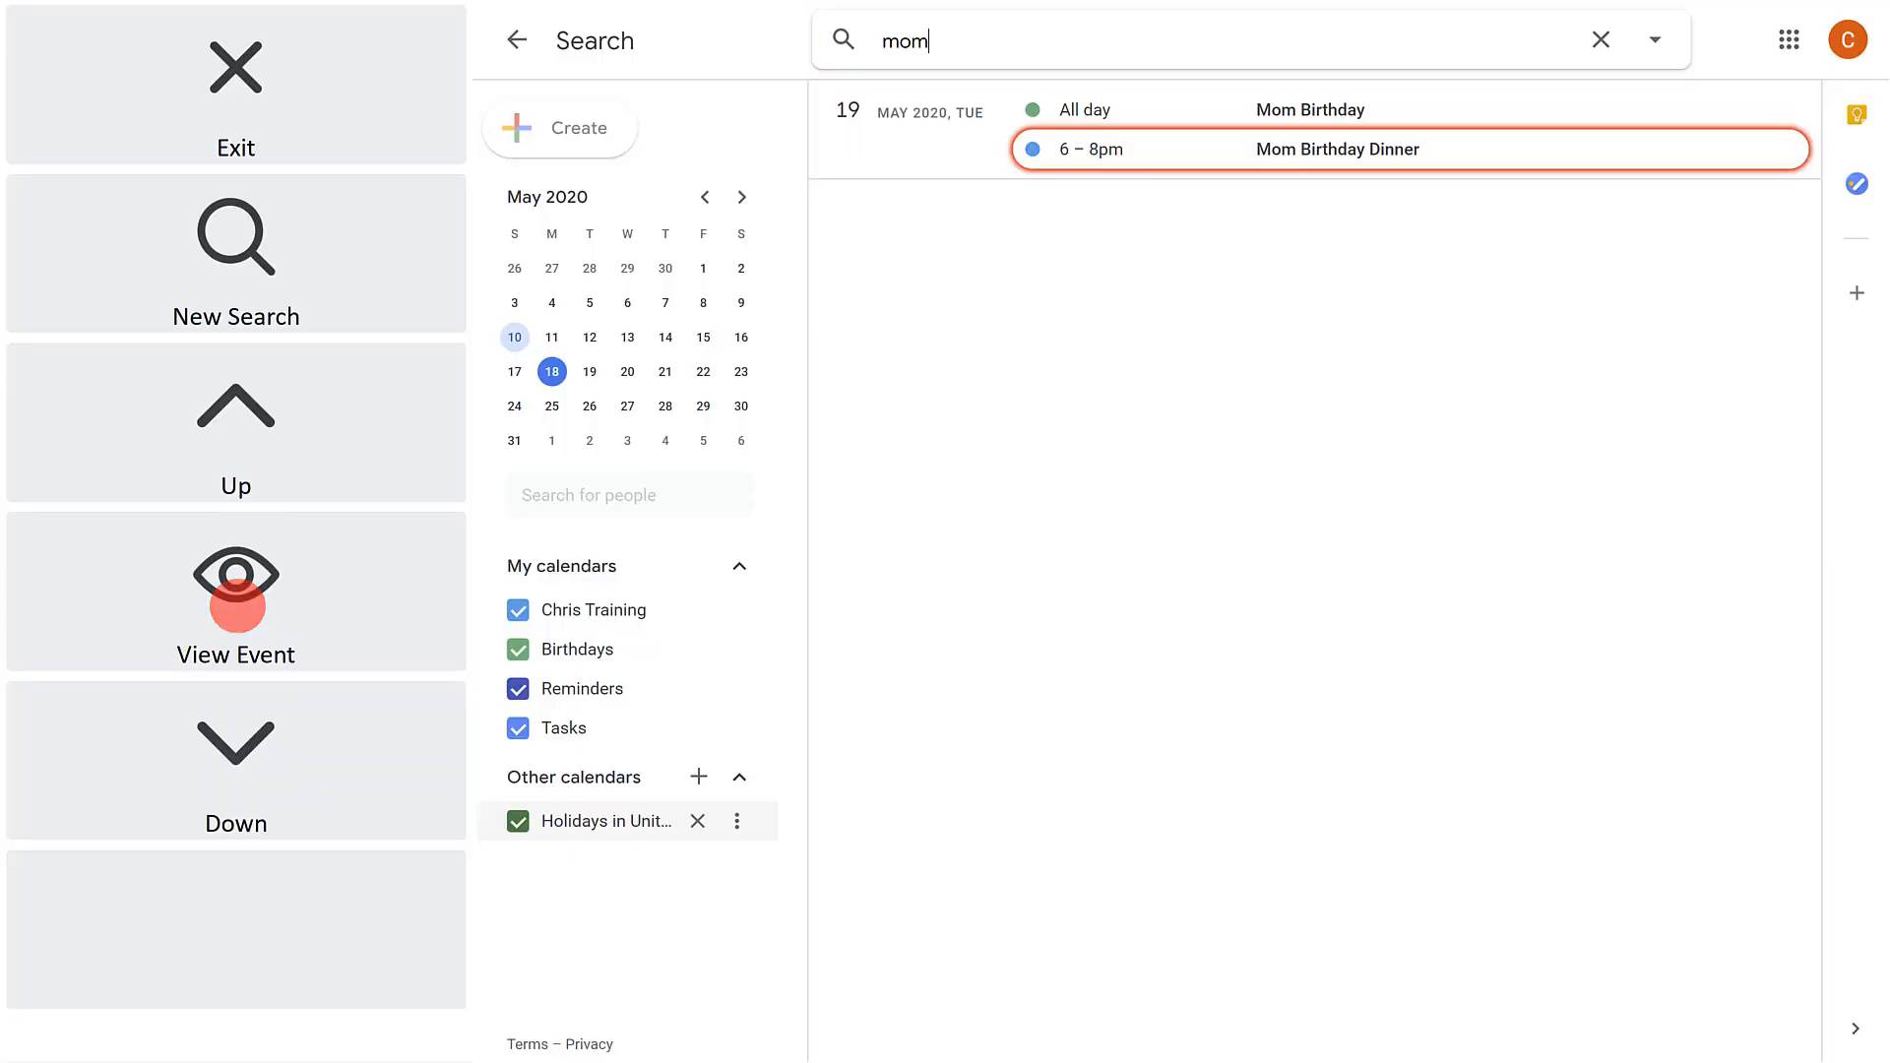